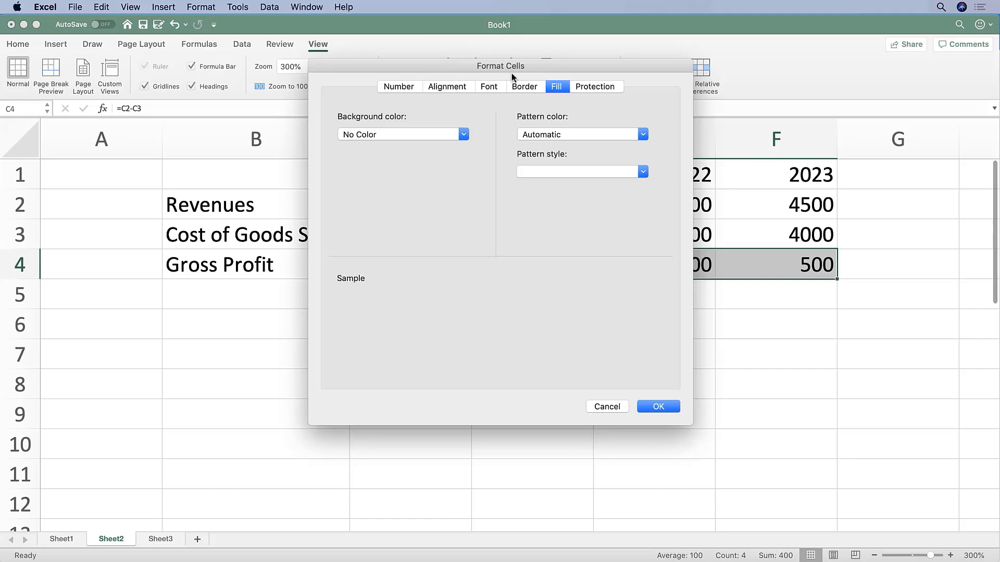
Step: Cancel the Format Cells dialog and return to the Home ribbon's formatting commands
{"action": "left_click", "coordinate": [606, 407]}
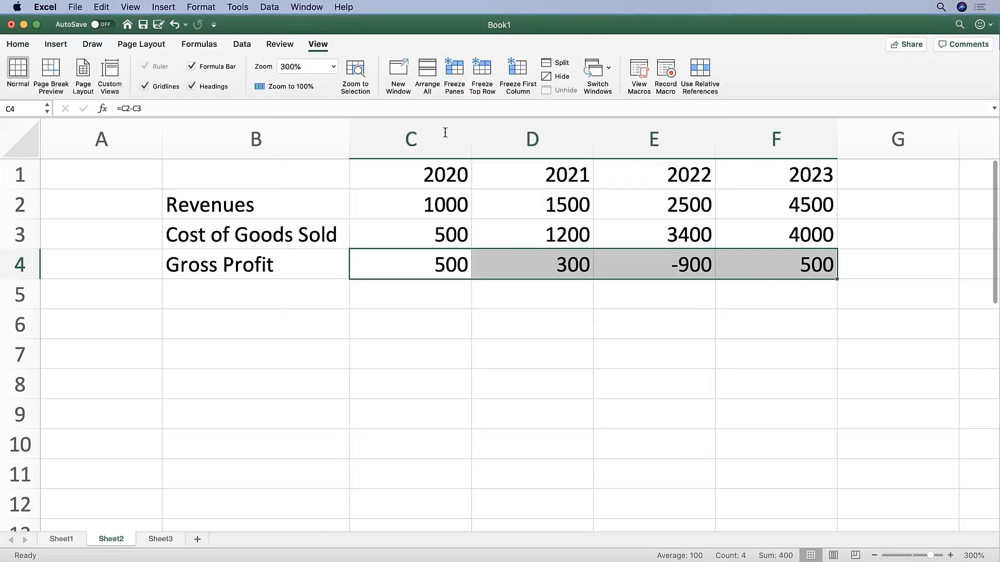
{"action": "left_click", "coordinate": [17, 44]}
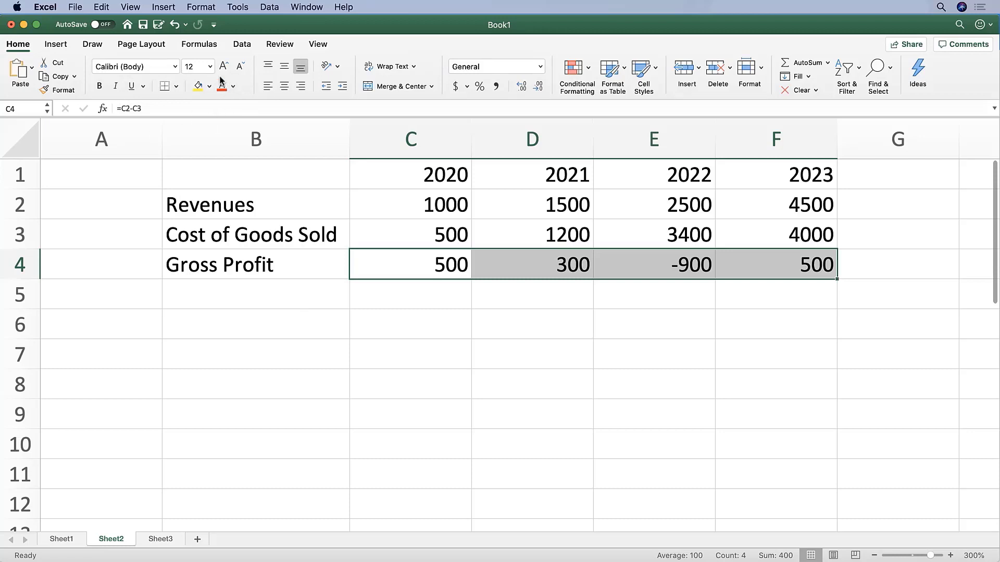
Step: Format the C2:F4 figures with comma style and one decimal place, showing -900 as (900.0)
{"action": "left_click", "coordinate": [410, 204]}
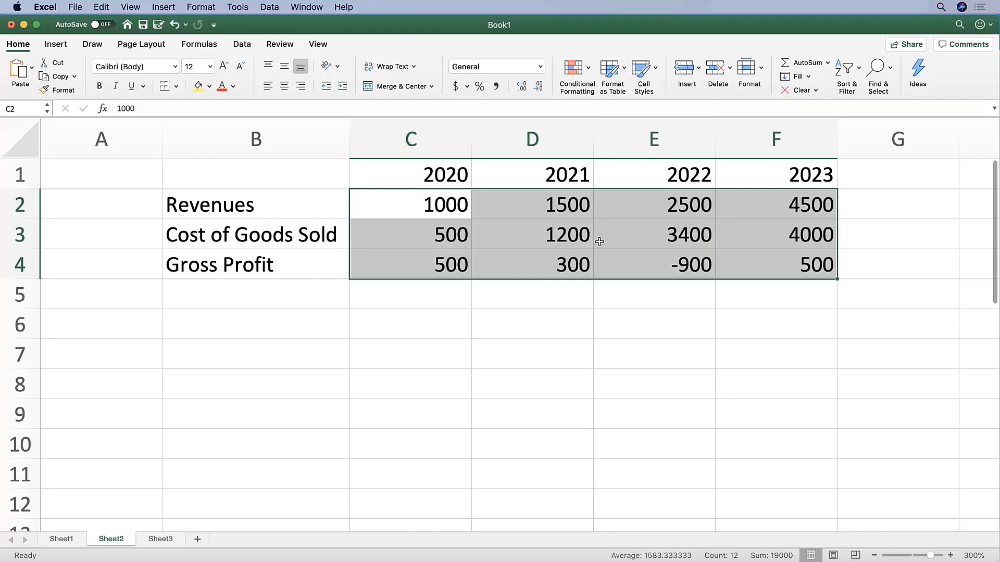
{"action": "mouse_move", "coordinate": [682, 267]}
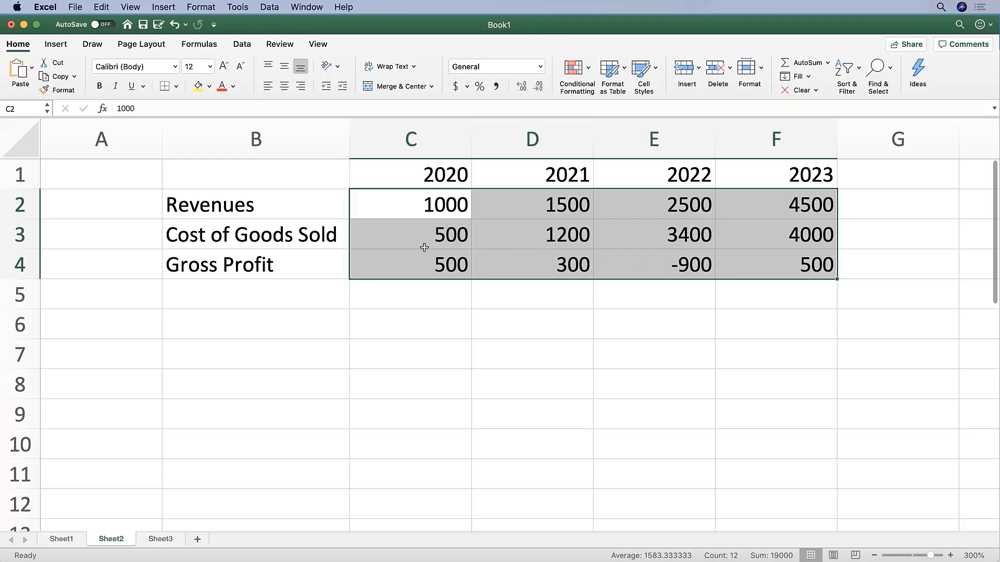
{"action": "mouse_move", "coordinate": [435, 216]}
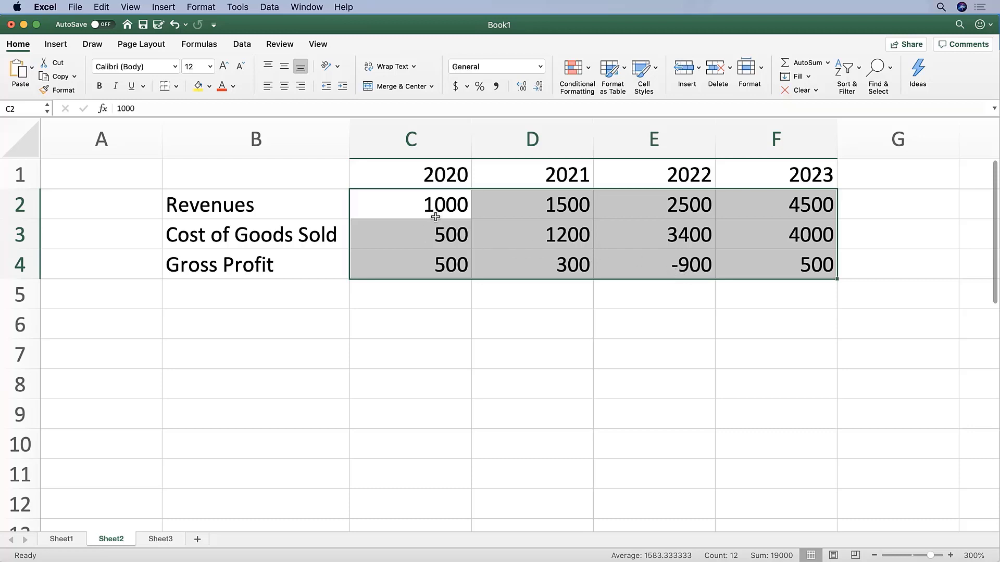
{"action": "mouse_move", "coordinate": [474, 102]}
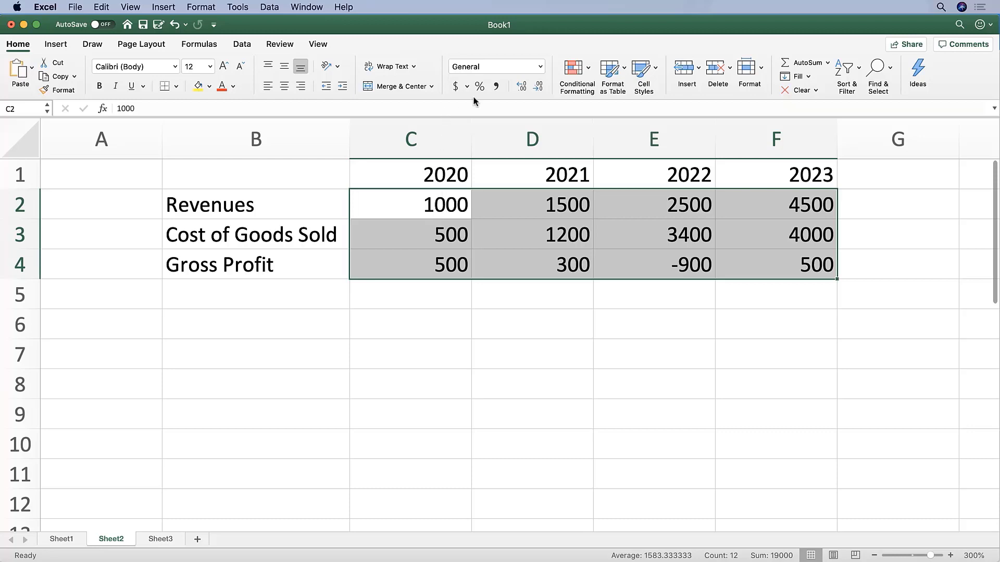
{"action": "mouse_move", "coordinate": [496, 86]}
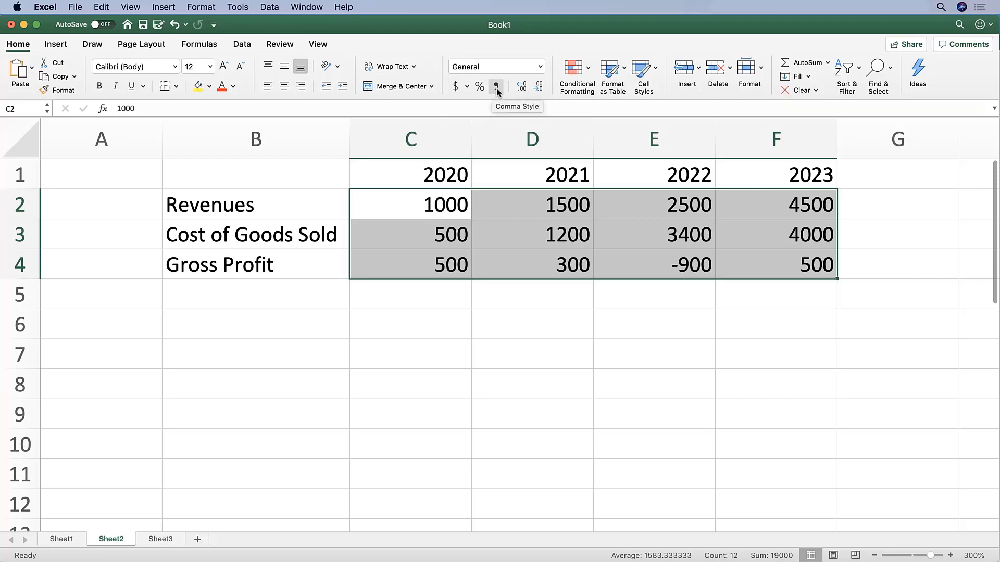
{"action": "left_click", "coordinate": [496, 86]}
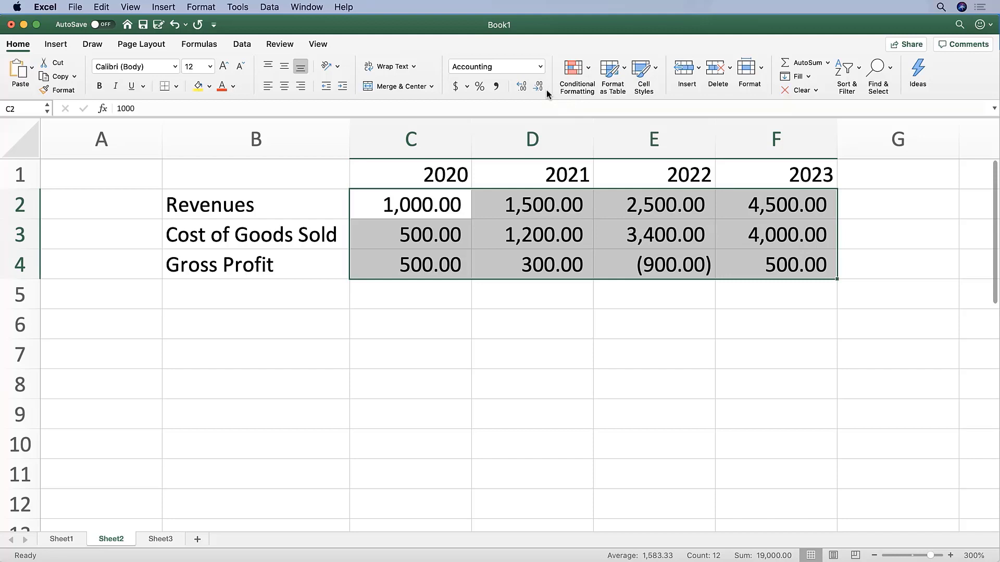
{"action": "mouse_move", "coordinate": [538, 86]}
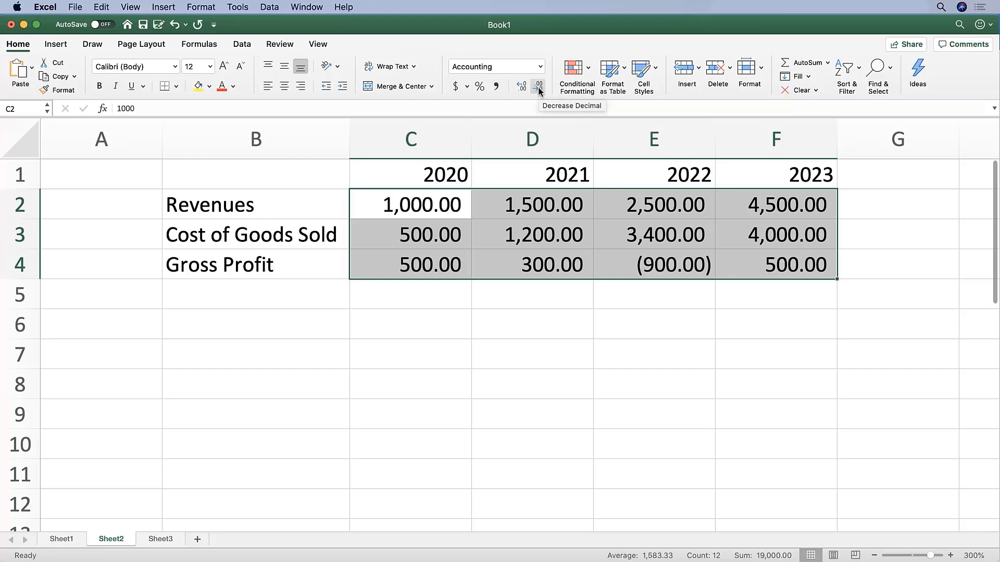
{"action": "left_click", "coordinate": [539, 85]}
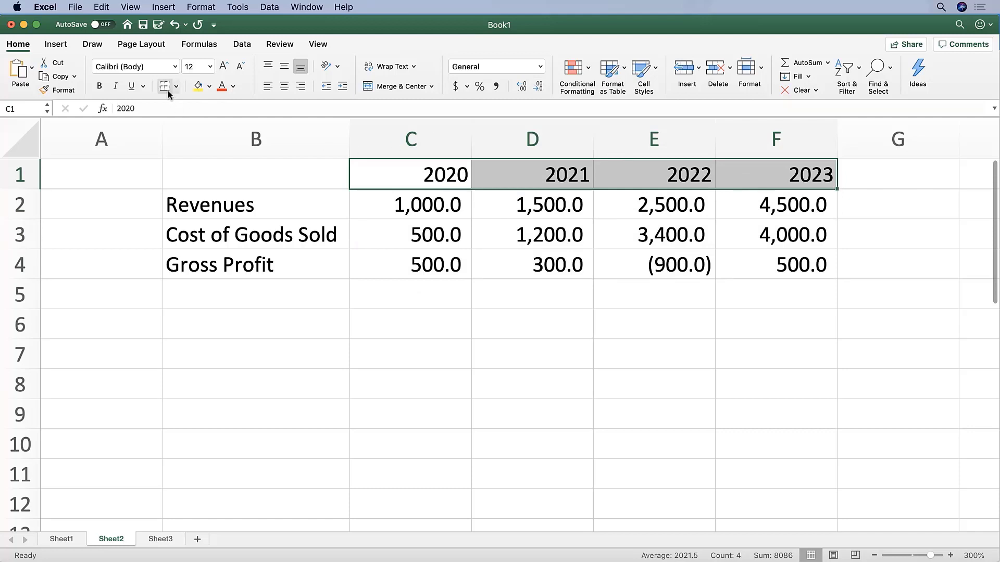
Step: Add a bottom border under the 2020–2023 year headers in C1:F1
{"action": "left_click", "coordinate": [176, 86]}
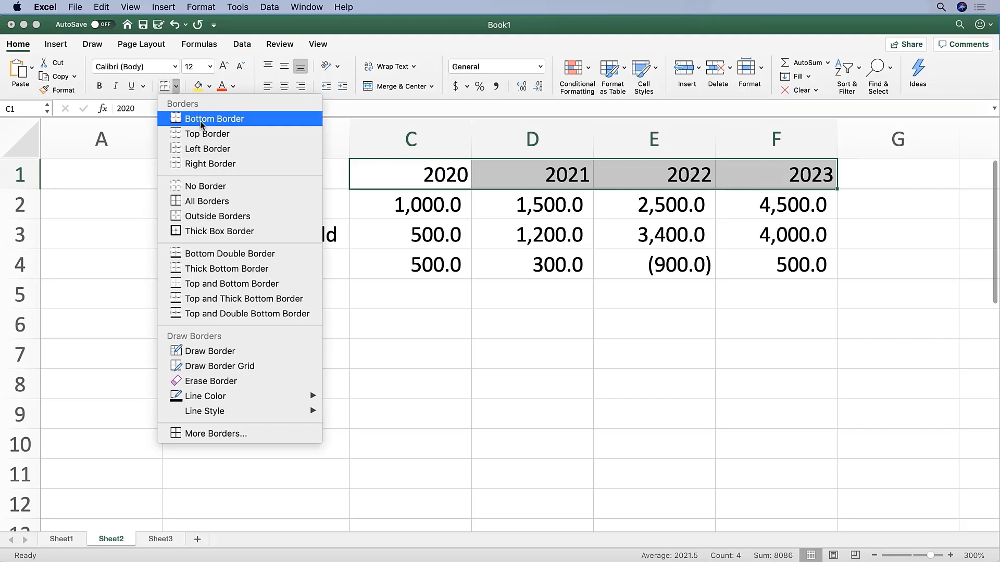
{"action": "left_click", "coordinate": [214, 118]}
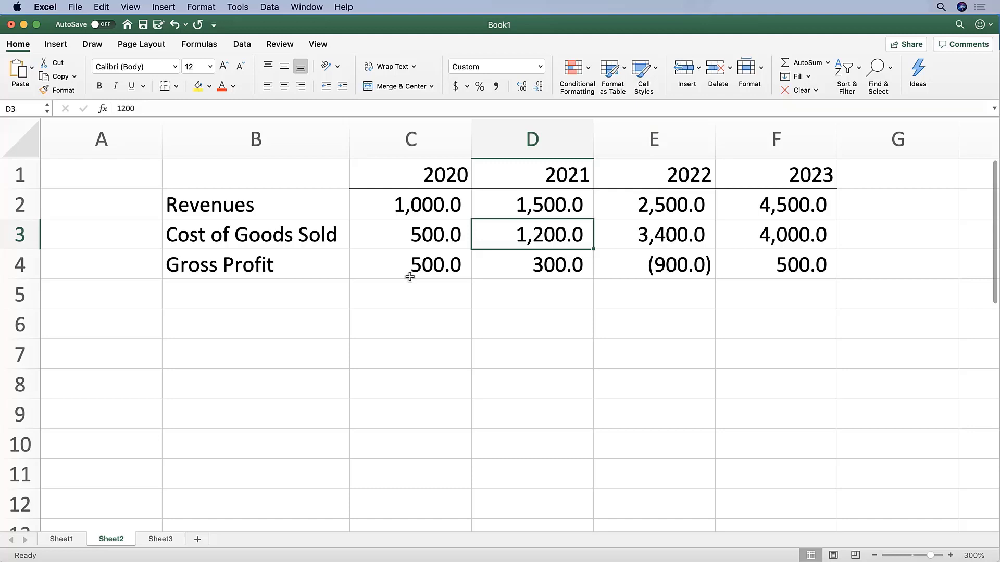
{"action": "left_click", "coordinate": [410, 204]}
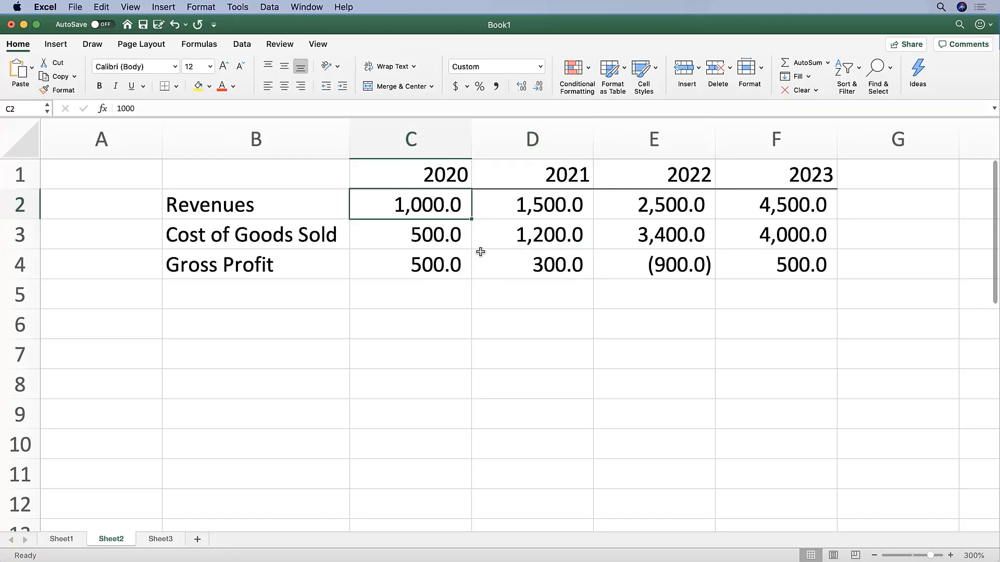
{"action": "mouse_move", "coordinate": [447, 205]}
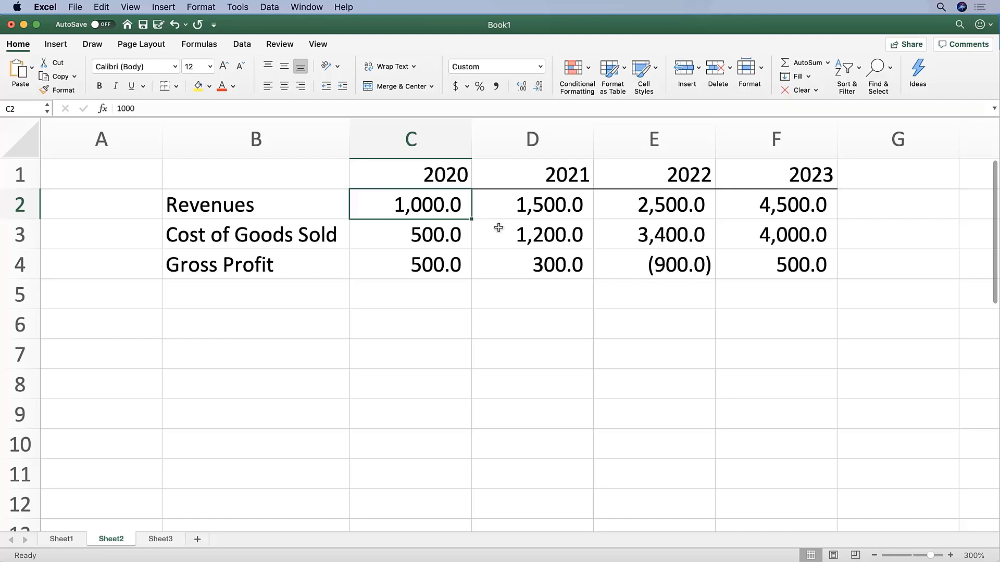
{"action": "mouse_move", "coordinate": [439, 230]}
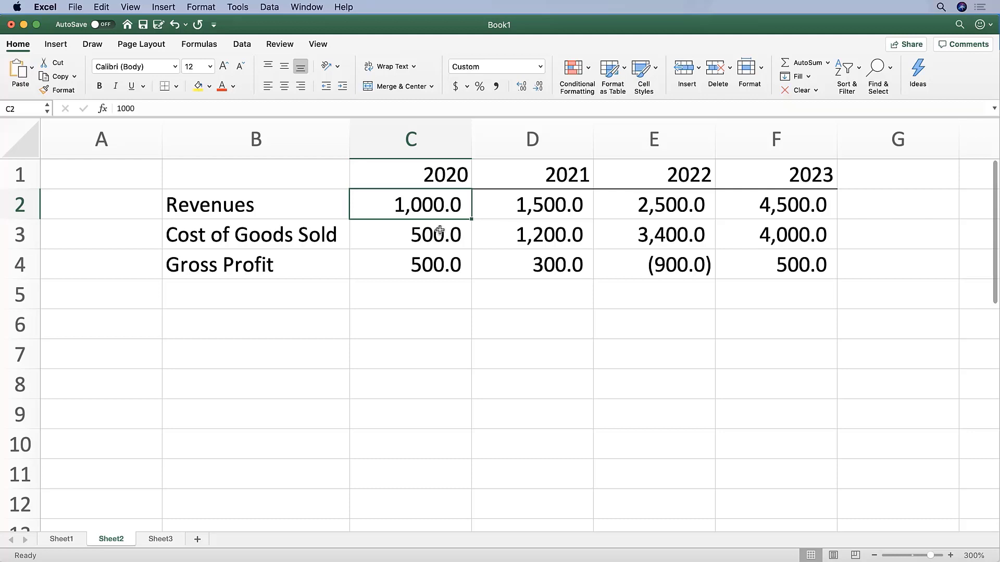
{"action": "mouse_move", "coordinate": [438, 210]}
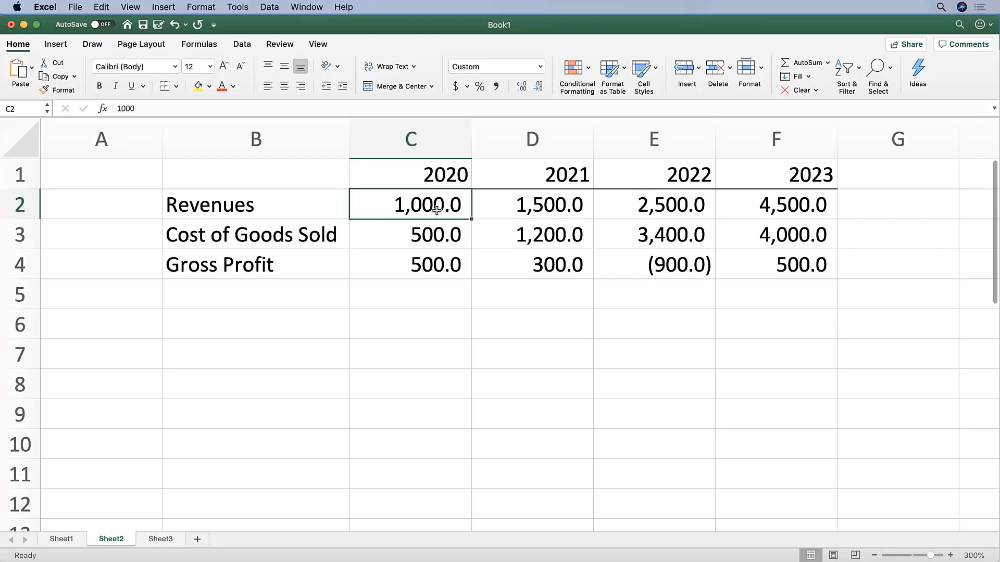
Step: Colour the Revenues and Cost of Goods Sold figures in C2:F3 blue
{"action": "left_click_drag", "start_coordinate": [409, 204], "coordinate": [775, 233]}
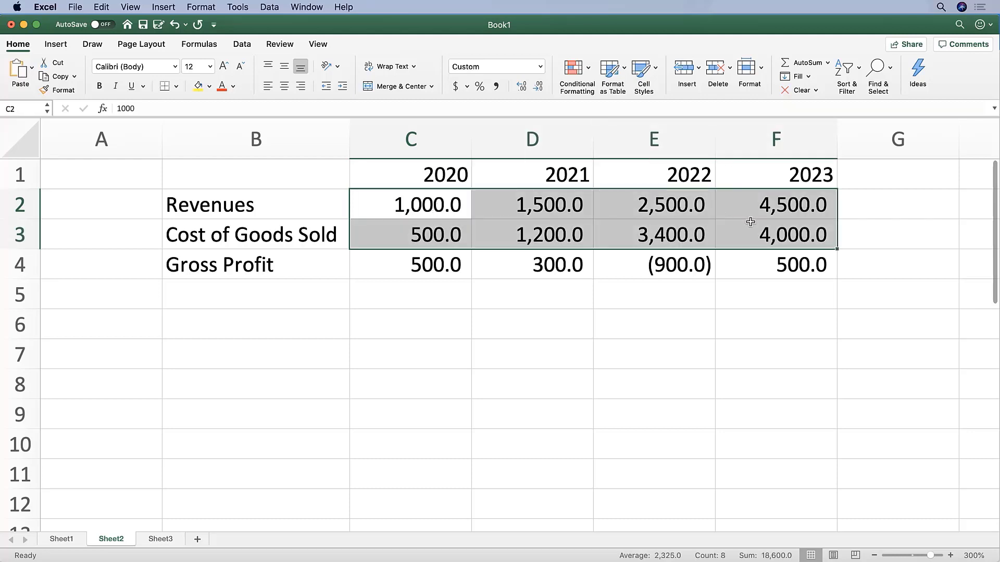
{"action": "mouse_move", "coordinate": [241, 93]}
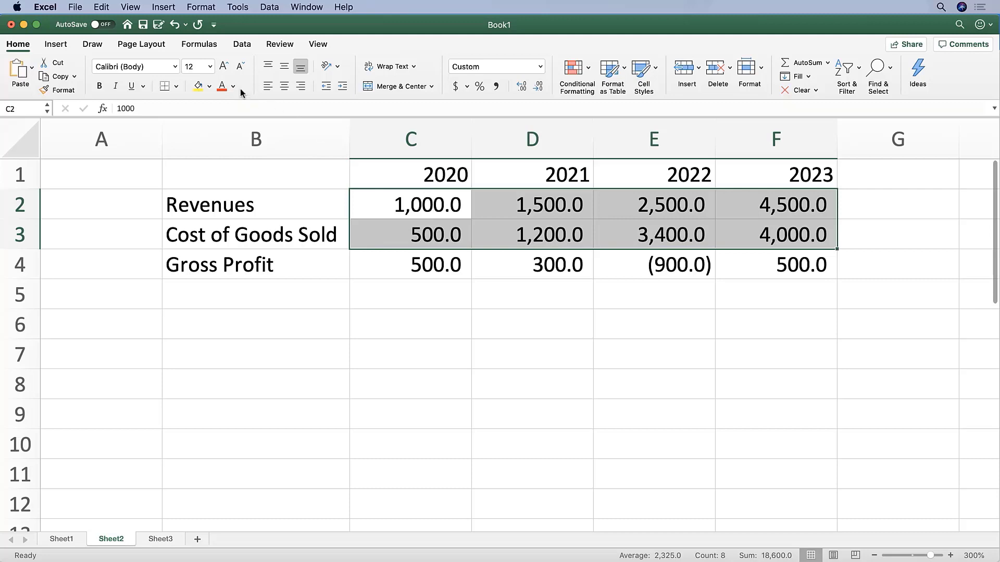
{"action": "mouse_move", "coordinate": [405, 189]}
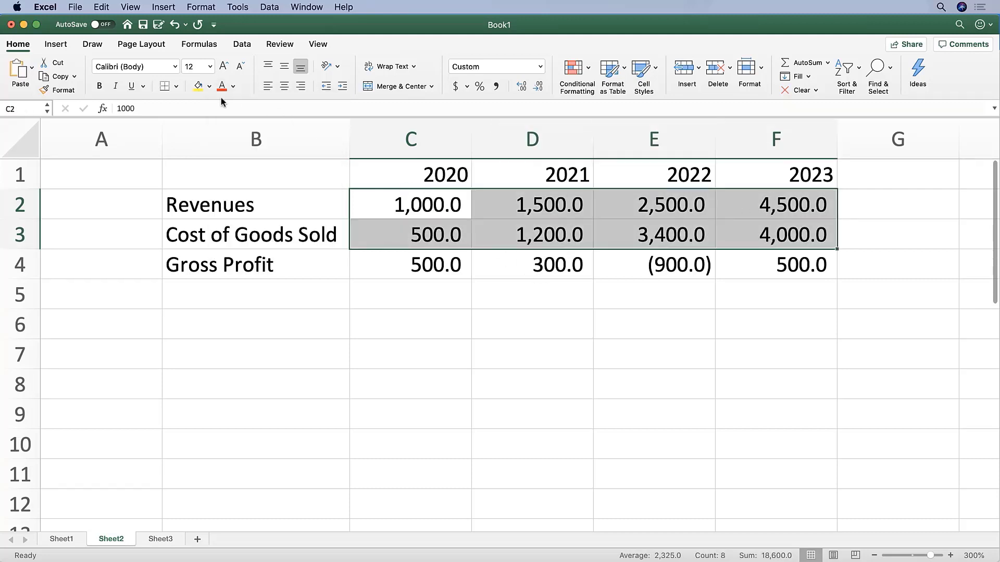
{"action": "left_click", "coordinate": [233, 86]}
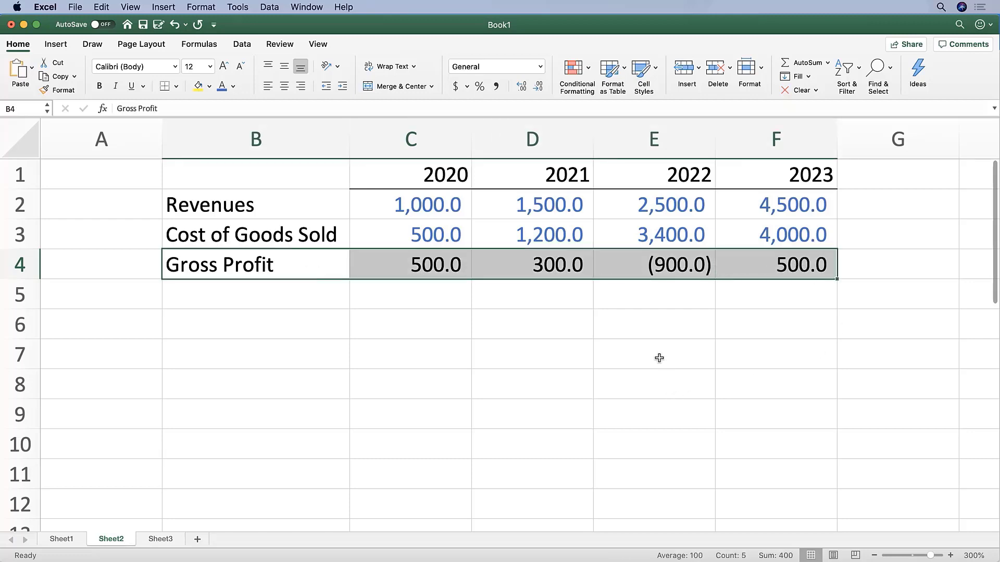
{"action": "mouse_move", "coordinate": [656, 354]}
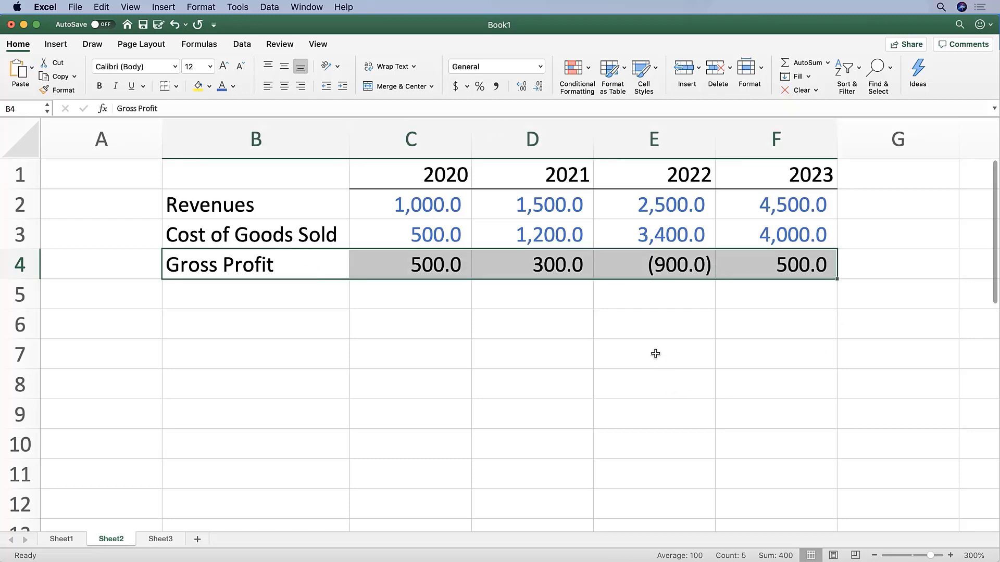